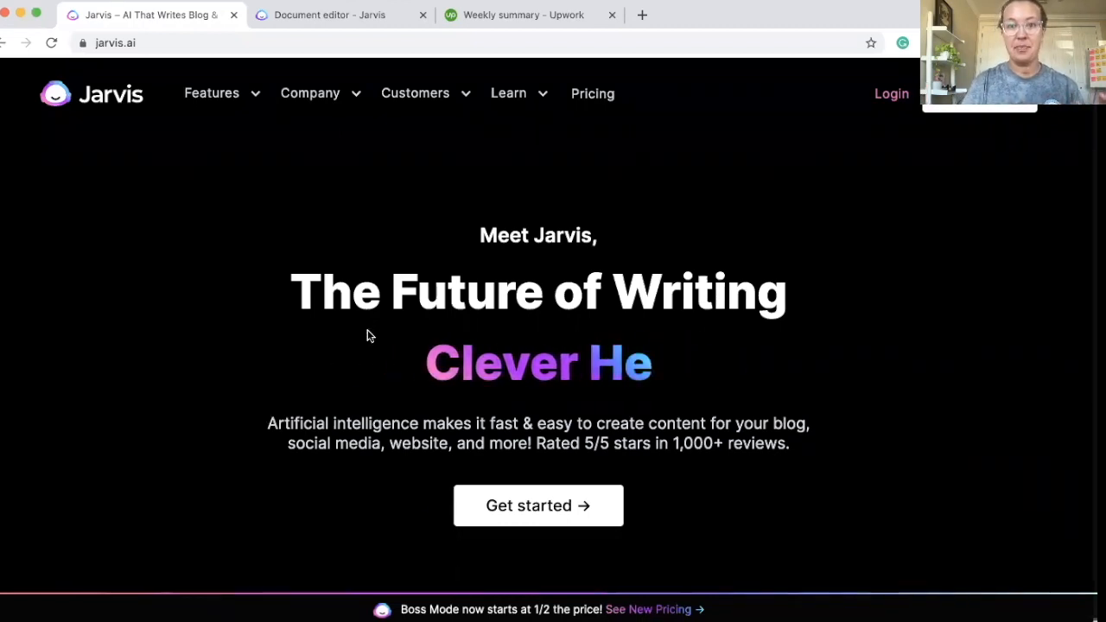
# Go to the Jarvis pricing page showing Starter and Boss Mode plans
pyautogui.click(591, 93)
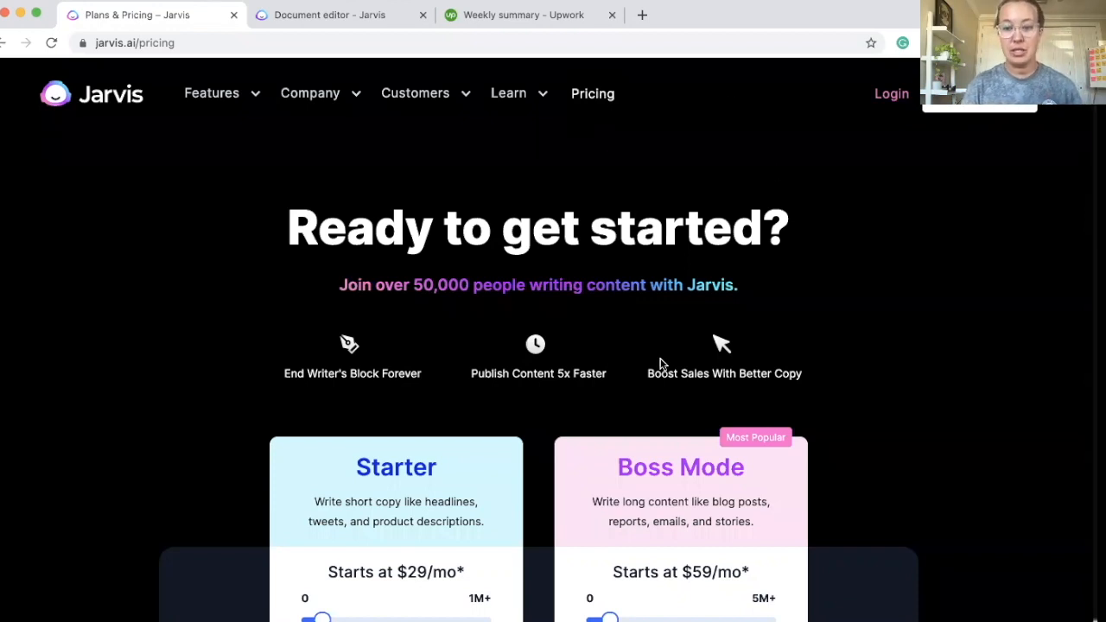
# Drag the Boss Mode words slider to its 5M+ max, then settle it near 55,000 words at $99/mo
pyautogui.scroll(-3)
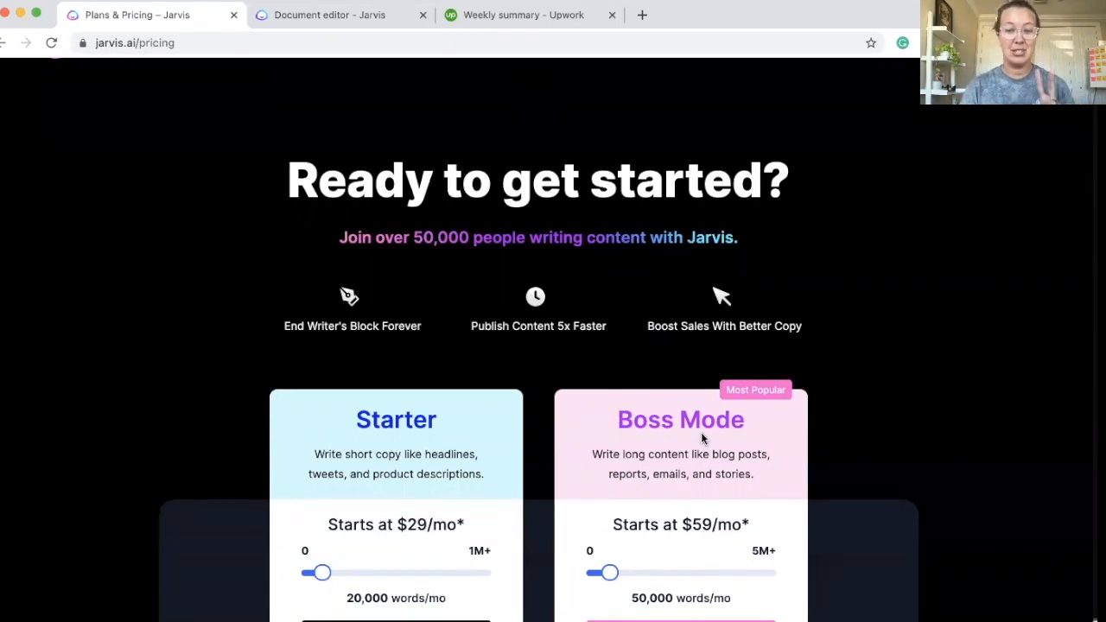
pyautogui.moveTo(857, 415)
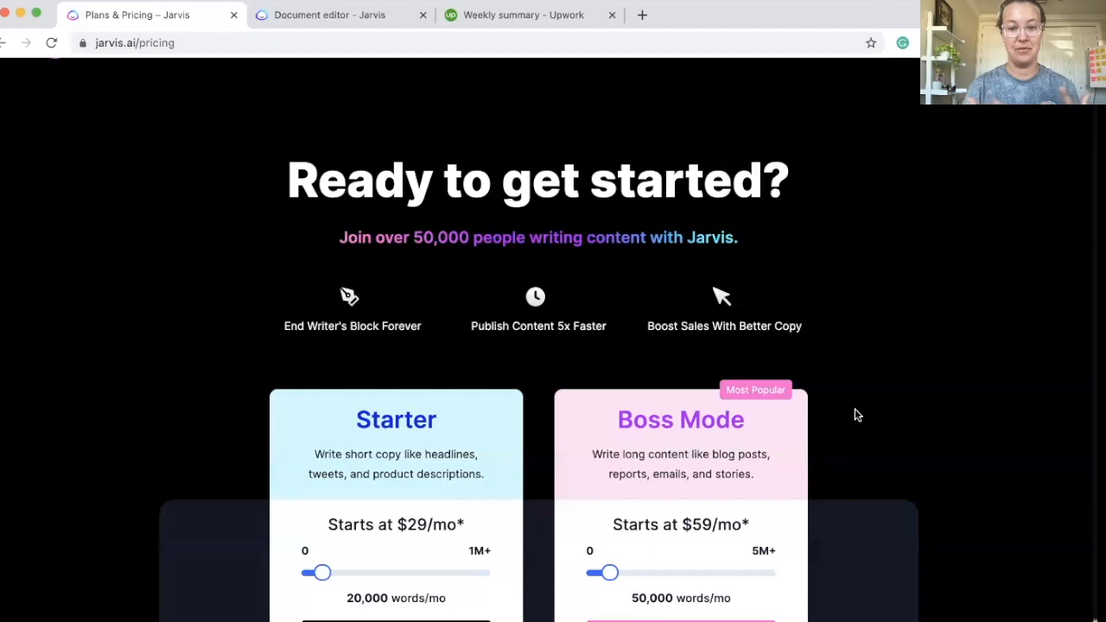
pyautogui.scroll(-3)
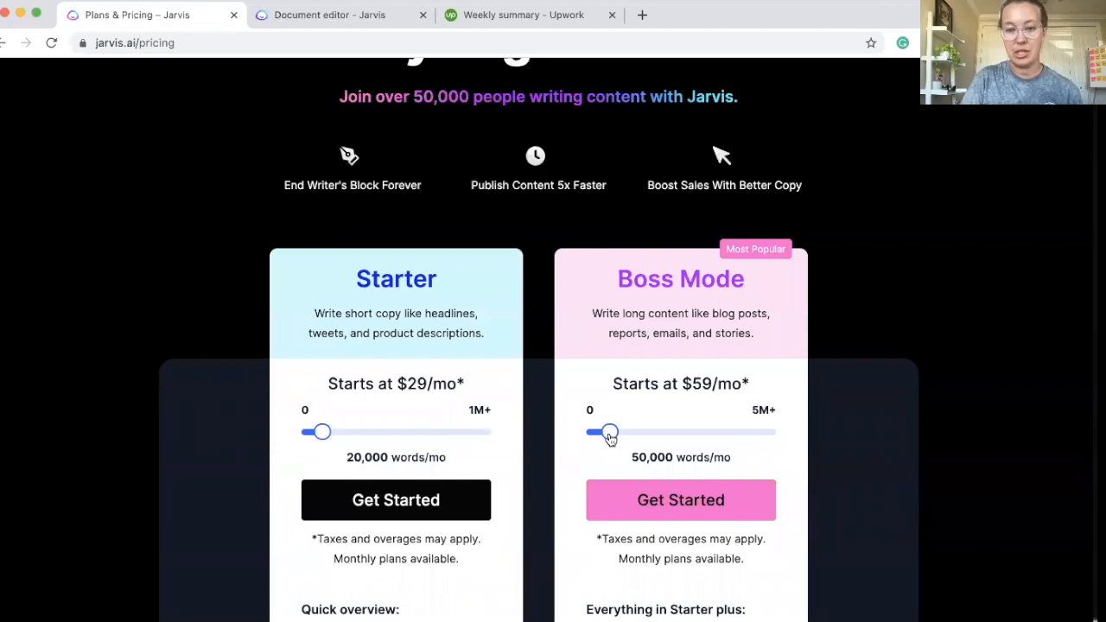
pyautogui.moveTo(608, 432); pyautogui.dragTo(768, 432)
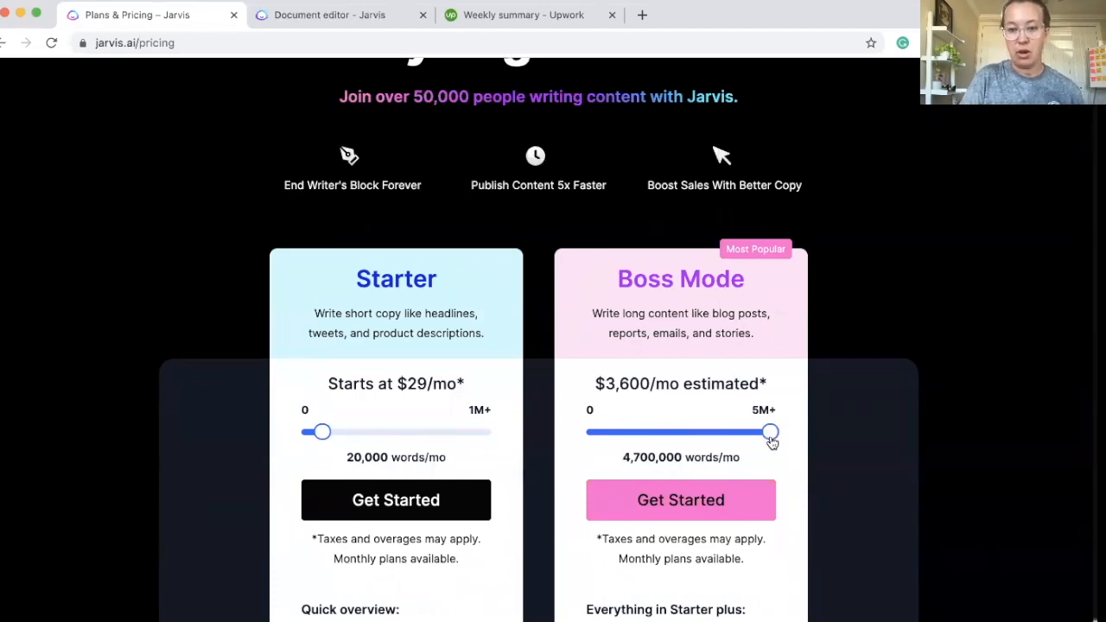
pyautogui.moveTo(769, 432); pyautogui.dragTo(774, 432)
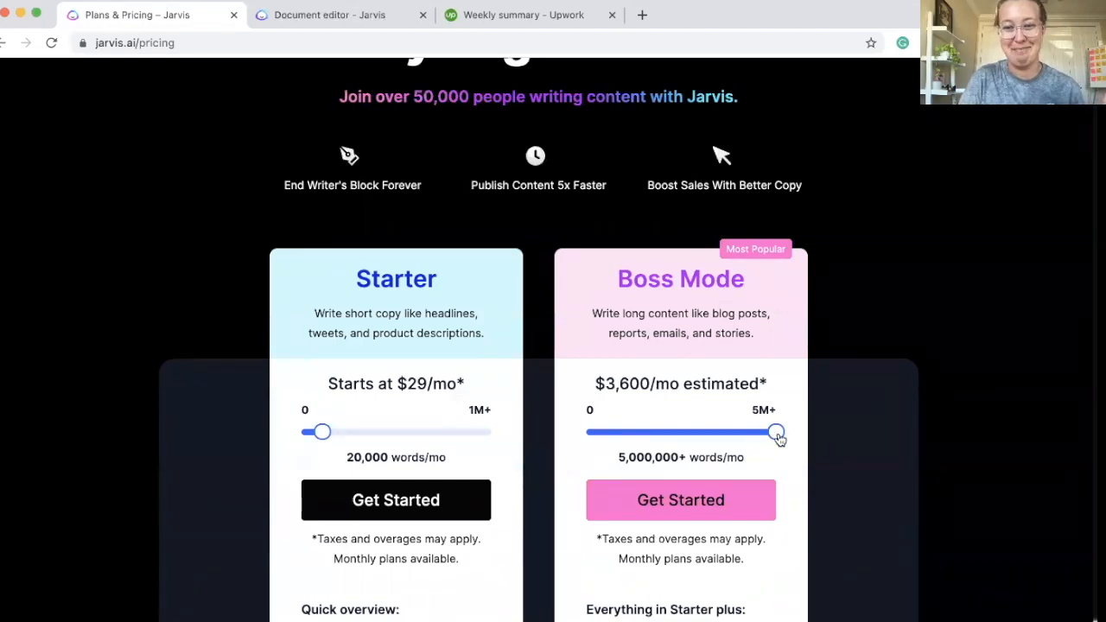
pyautogui.moveTo(776, 432); pyautogui.dragTo(613, 432)
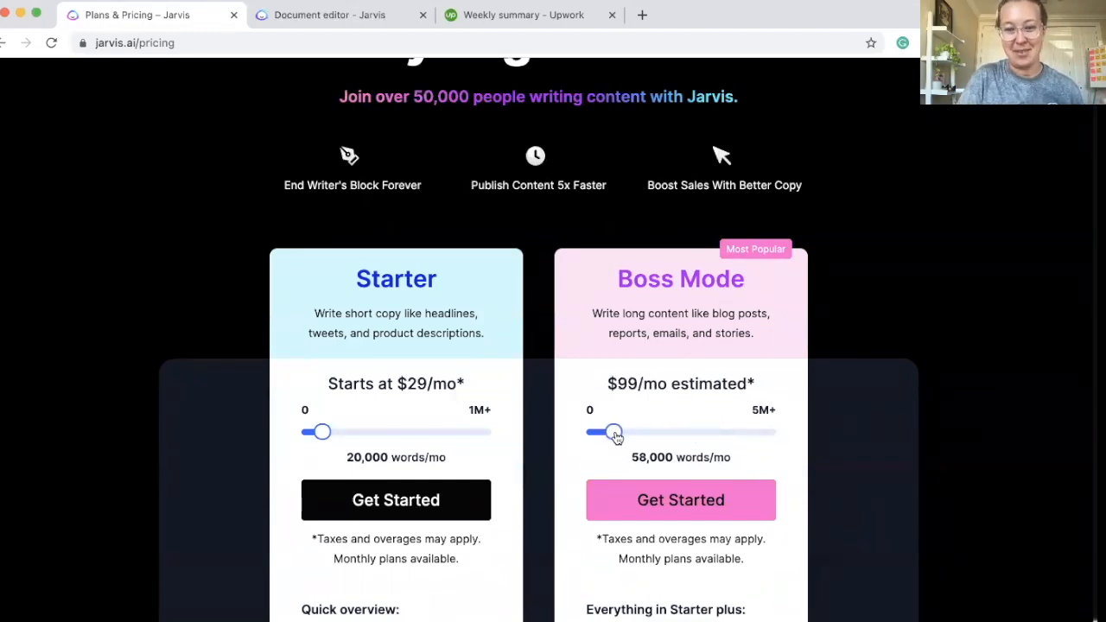
pyautogui.moveTo(615, 432); pyautogui.dragTo(608, 432)
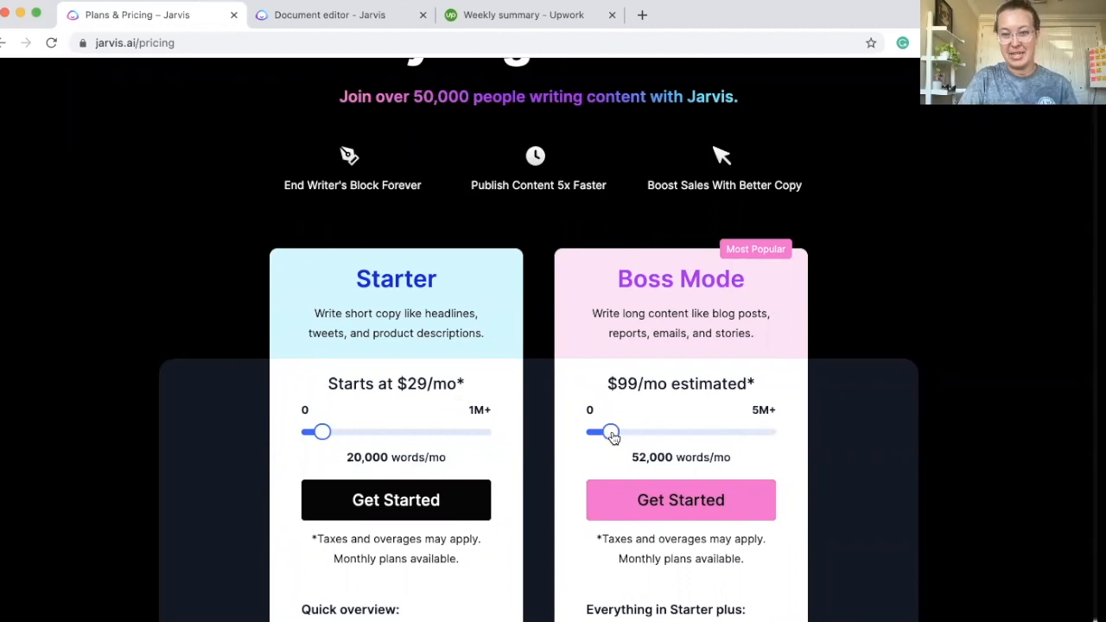
pyautogui.moveTo(612, 432); pyautogui.dragTo(615, 432)
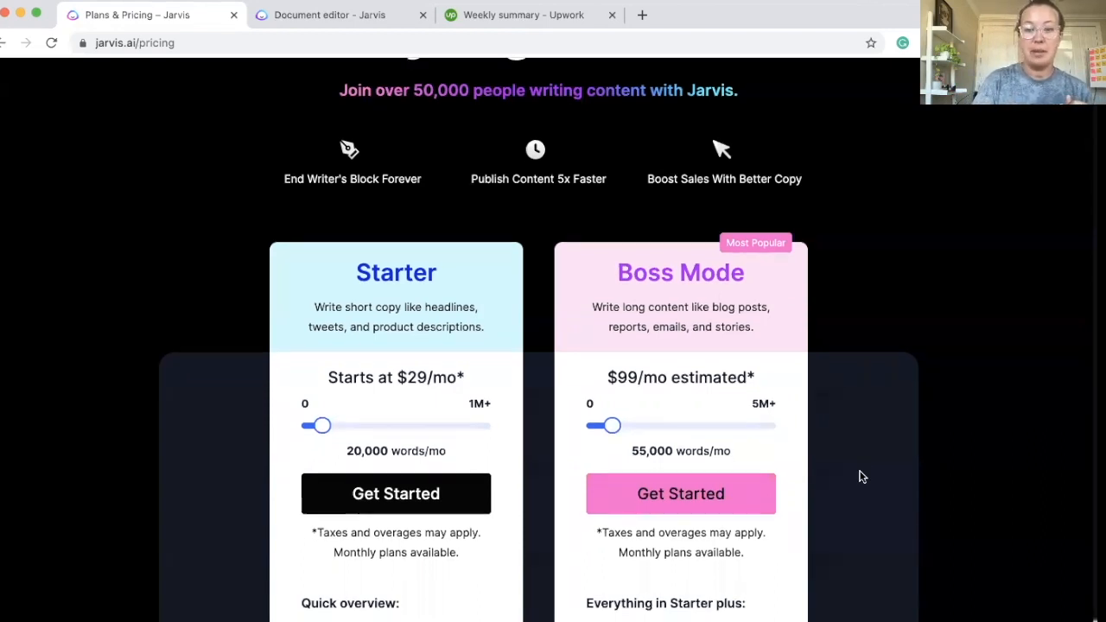
pyautogui.scroll(3)
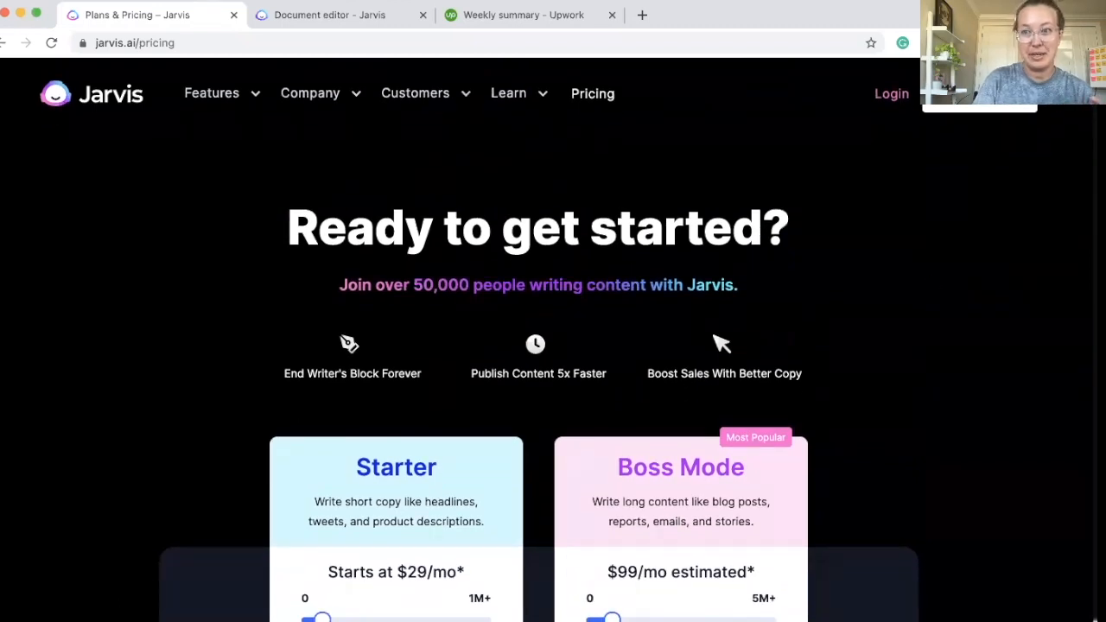
# Enter the app's Templates library and look over Long-form assistant, Content Improver and video templates
pyautogui.click(891, 93)
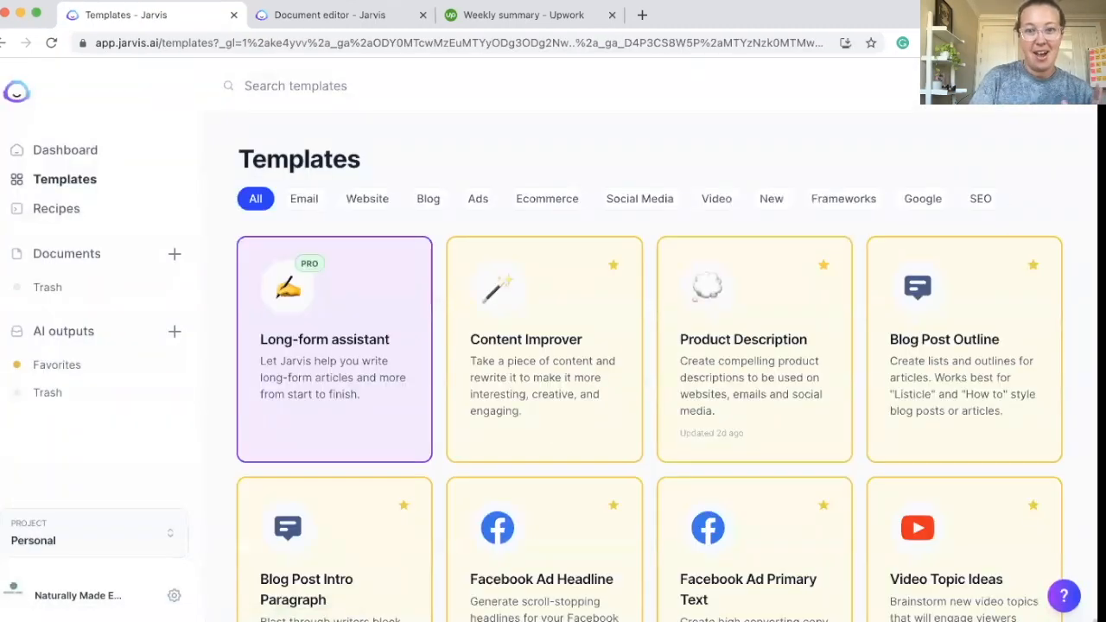
pyautogui.scroll(-3)
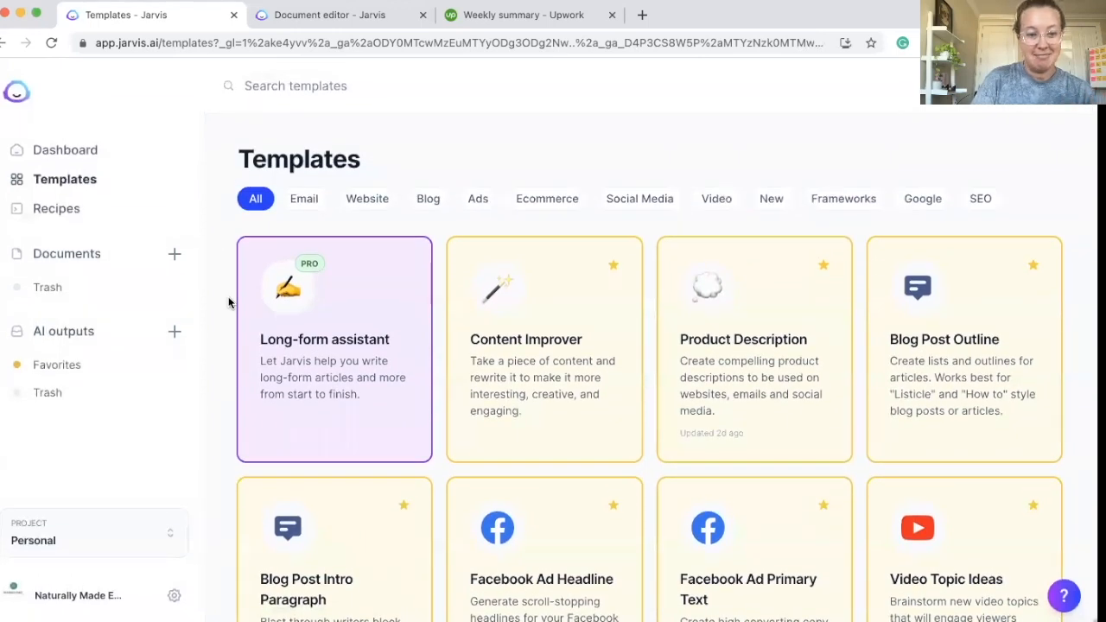
pyautogui.scroll(-3)
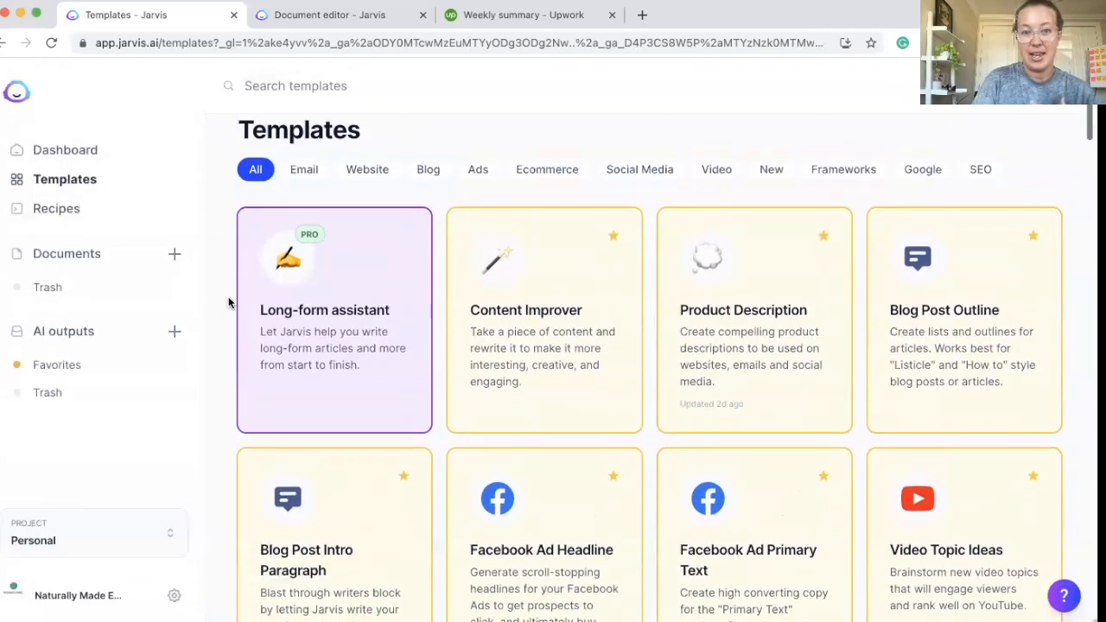
pyautogui.scroll(-3)
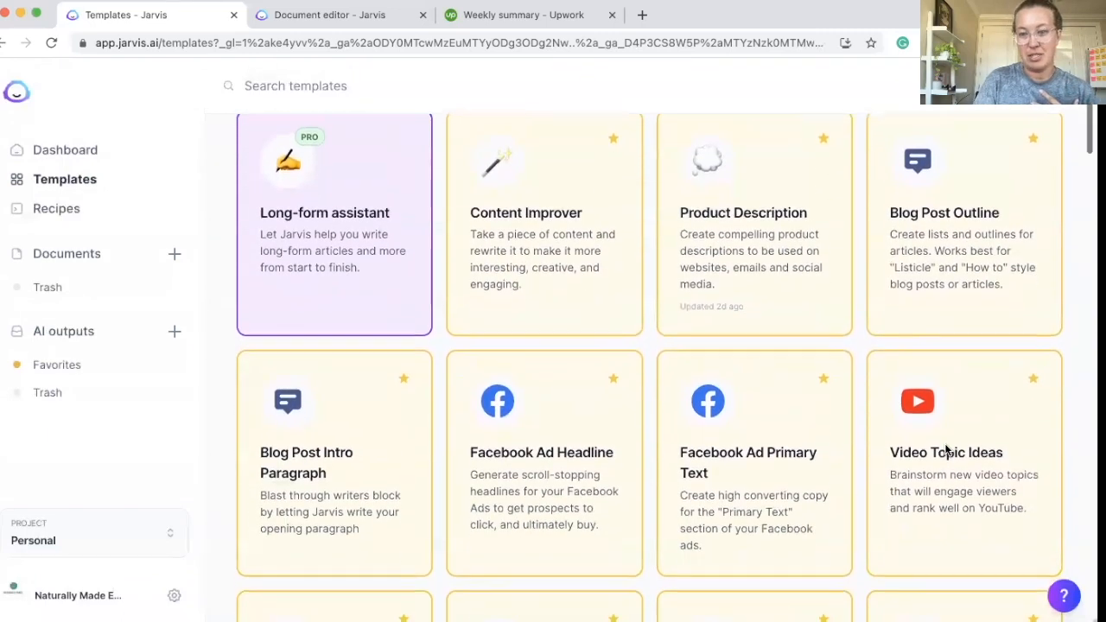
pyautogui.scroll(-3)
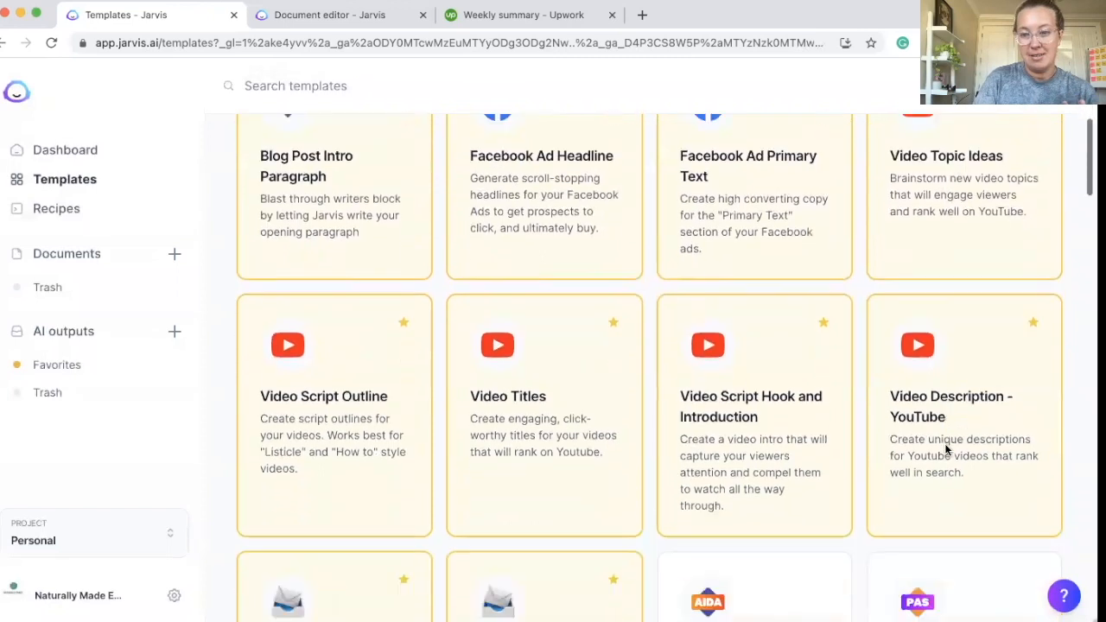
pyautogui.scroll(-3)
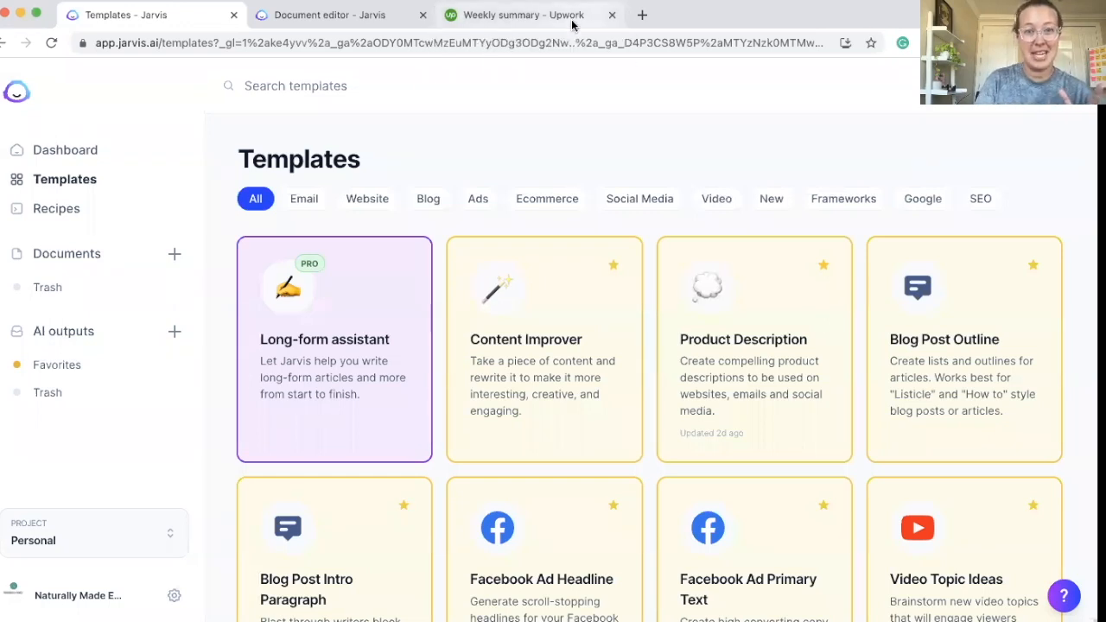
# Review the Upwork weekly earnings summary to its $12,574.79 total, then return to the Jarvis editor
pyautogui.click(518, 14)
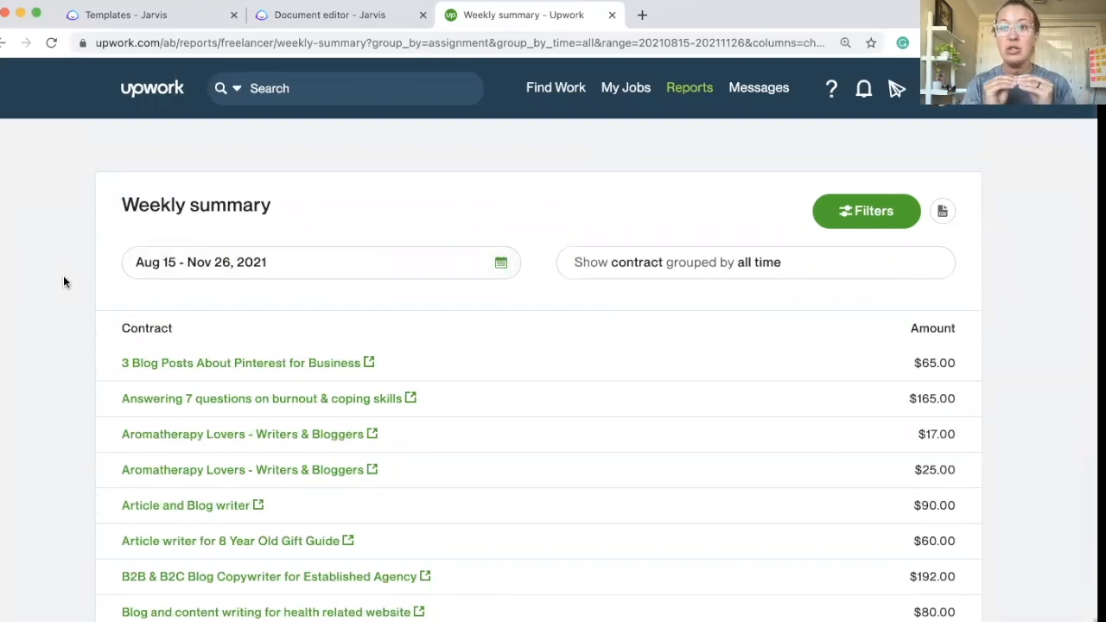
pyautogui.scroll(-3)
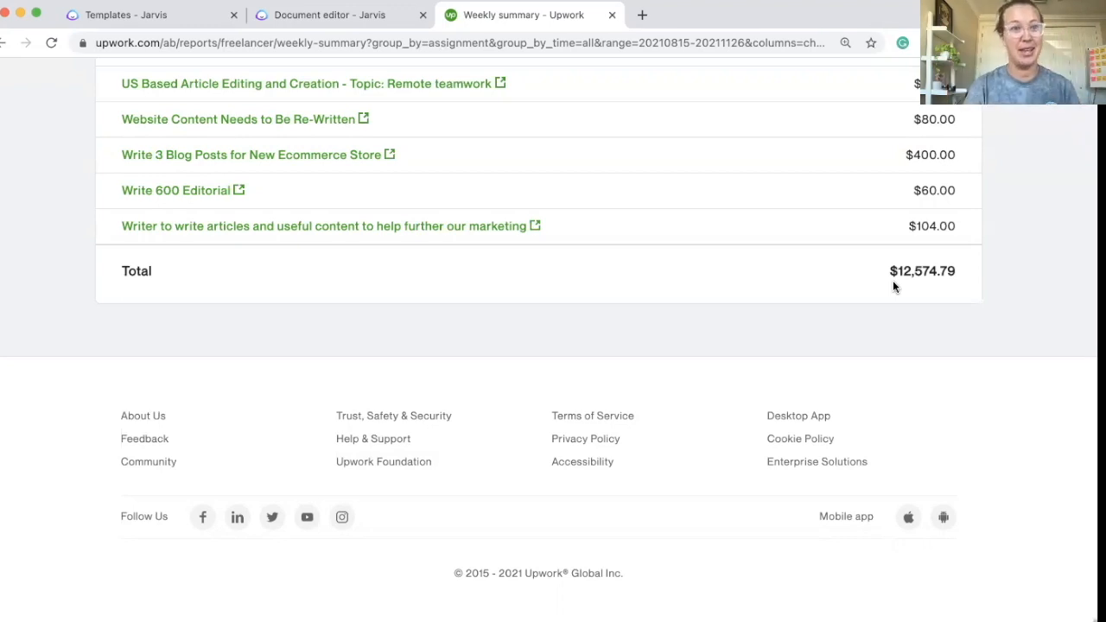
pyautogui.click(337, 14)
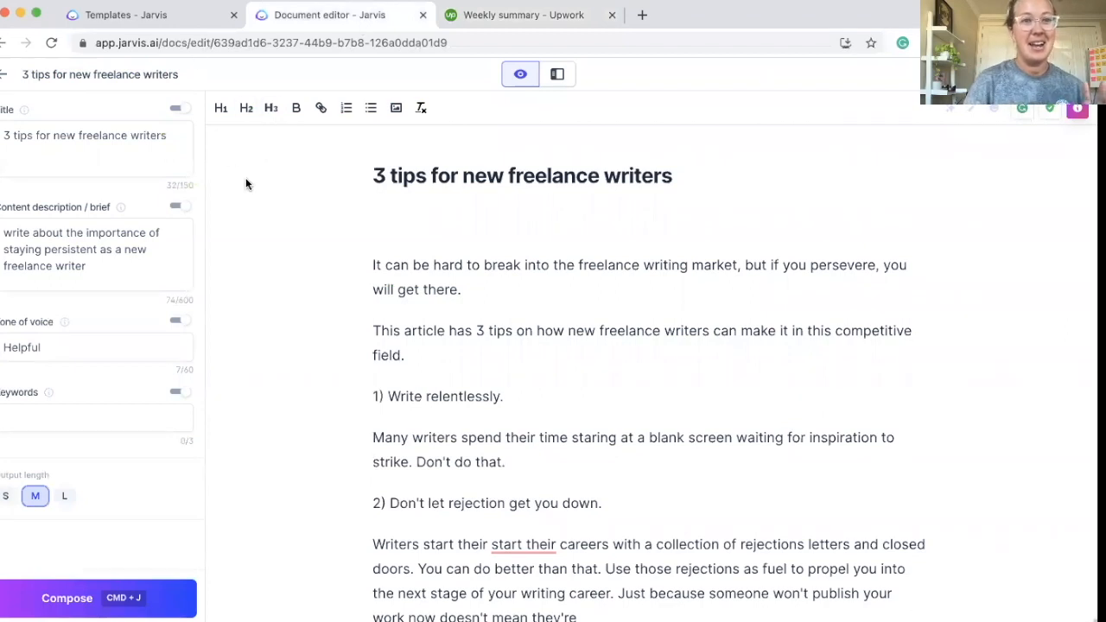
pyautogui.moveTo(299, 259)
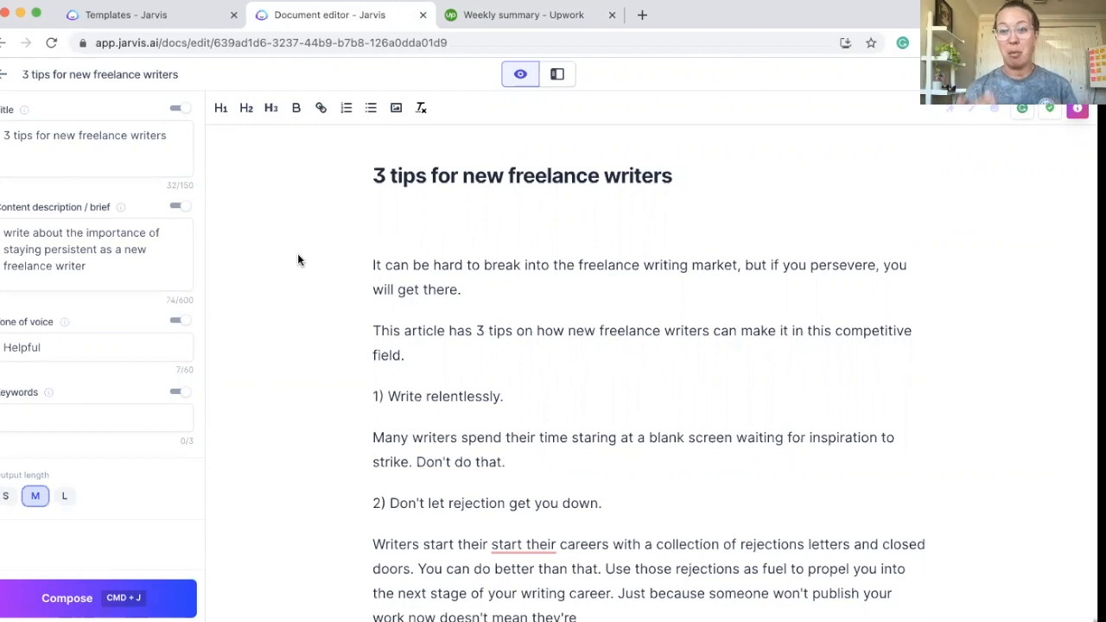
# Read the freelance-writing tips draft through its third tip, then return to the Templates page
pyautogui.scroll(-3)
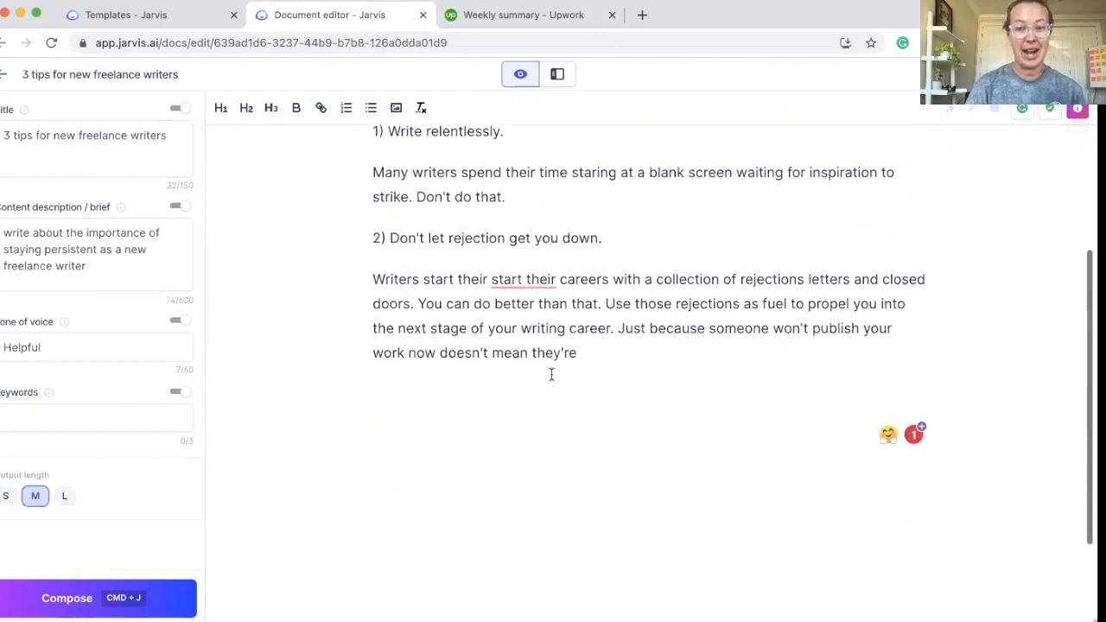
pyautogui.scroll(-3)
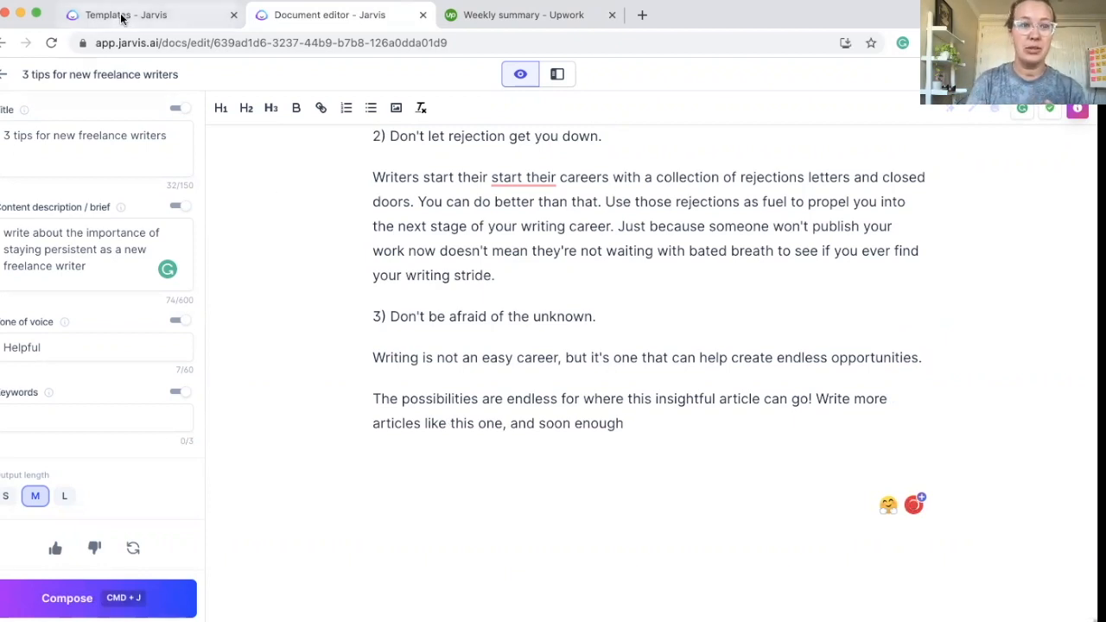
pyautogui.click(124, 14)
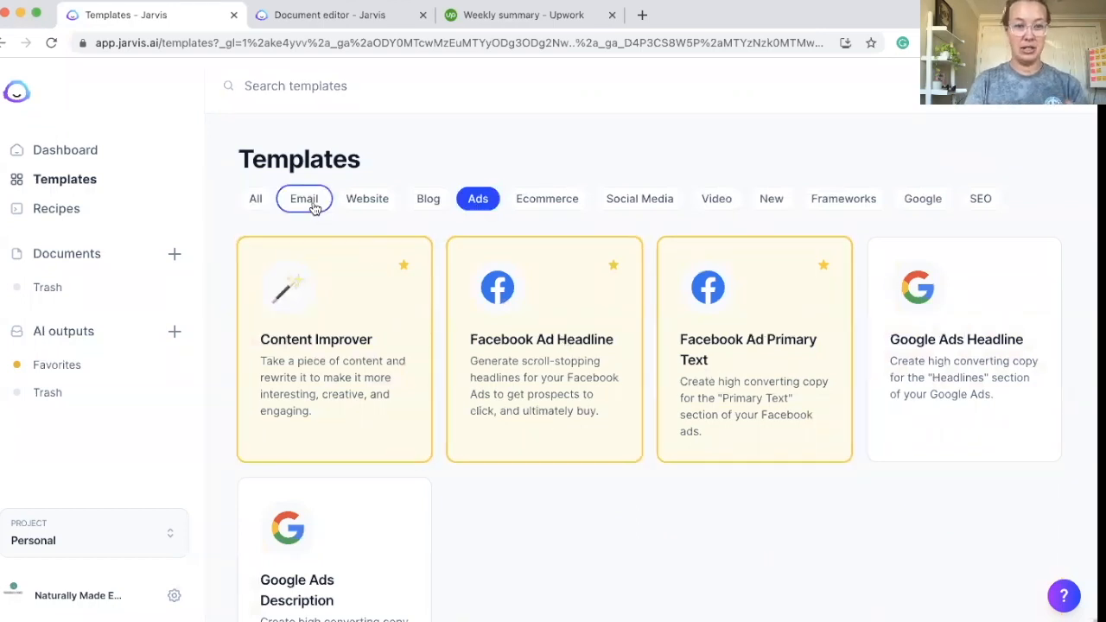
# Filter the templates by Email, then Video, then Social Media categories
pyautogui.click(304, 197)
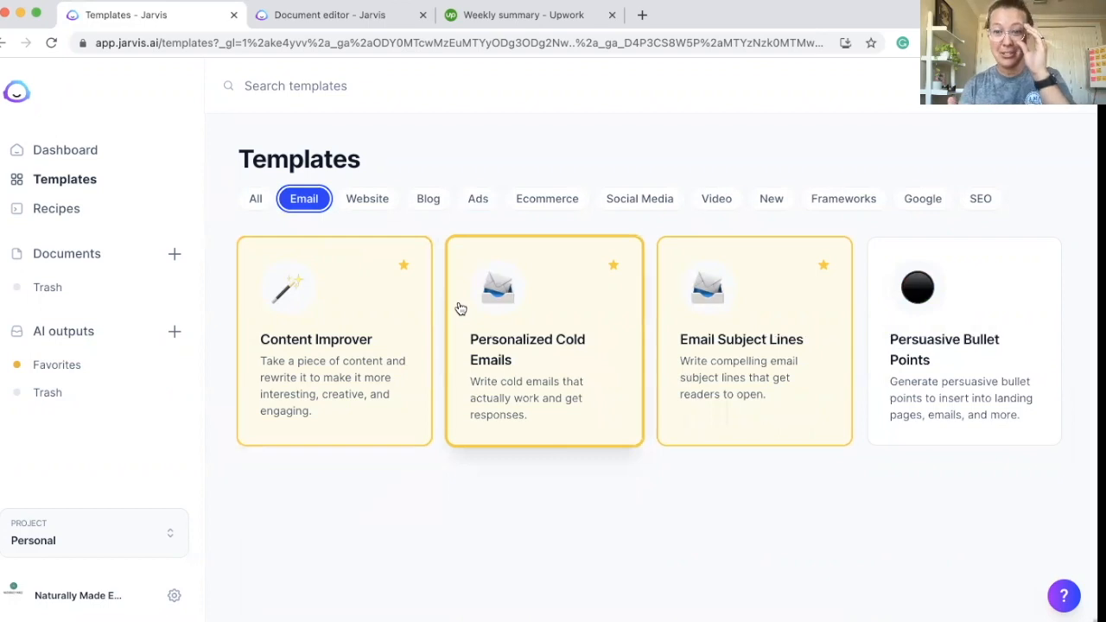
pyautogui.moveTo(744, 208)
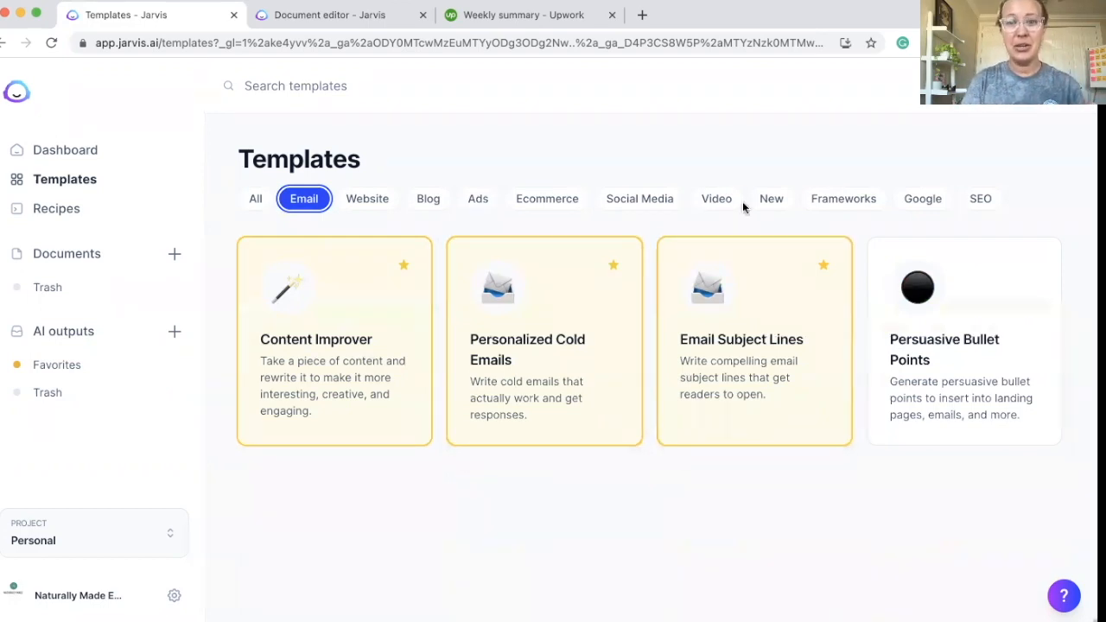
pyautogui.click(716, 197)
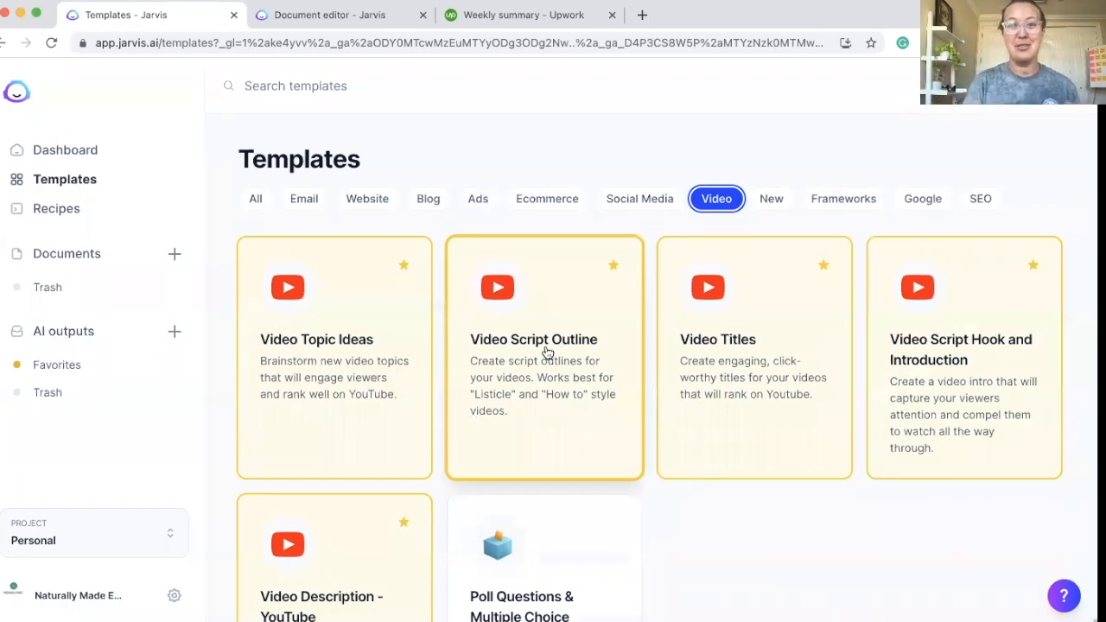
pyautogui.click(639, 197)
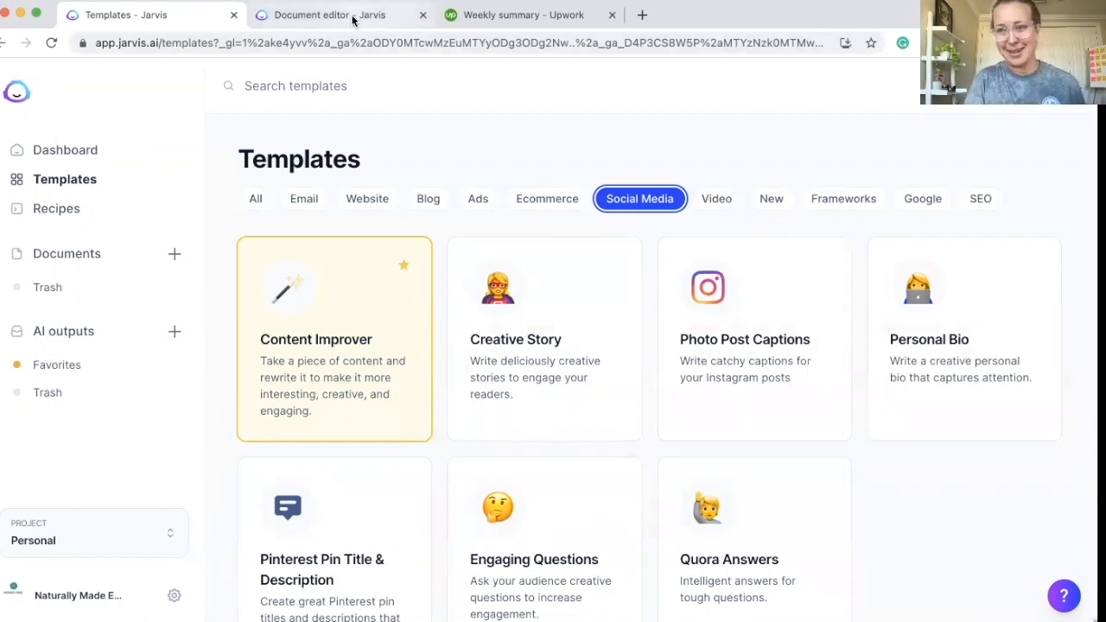
pyautogui.moveTo(335, 14)
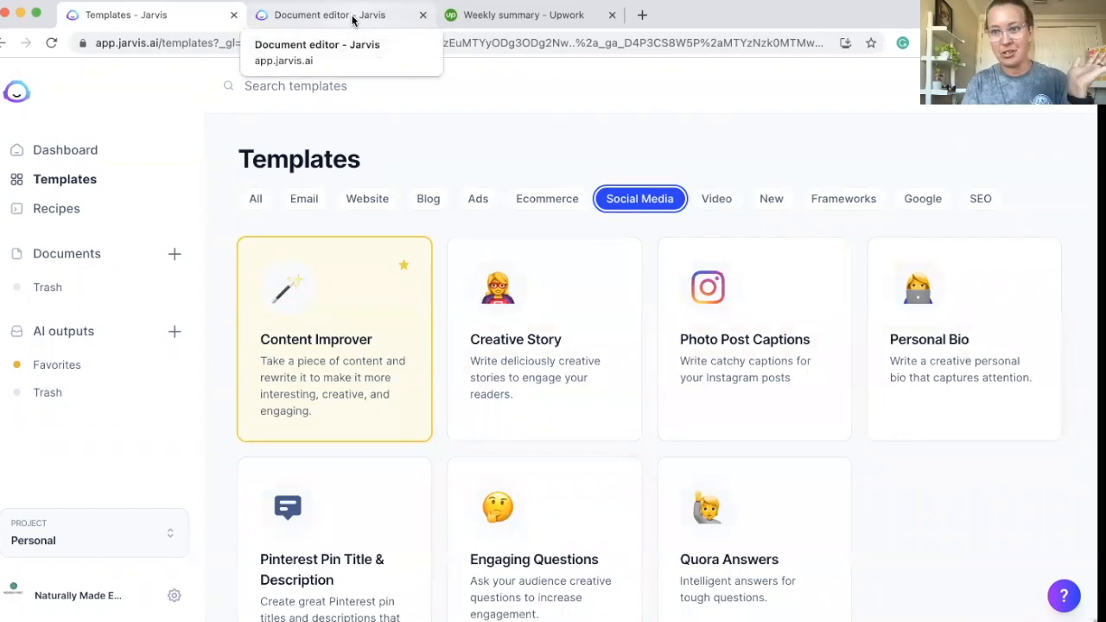
pyautogui.click(328, 14)
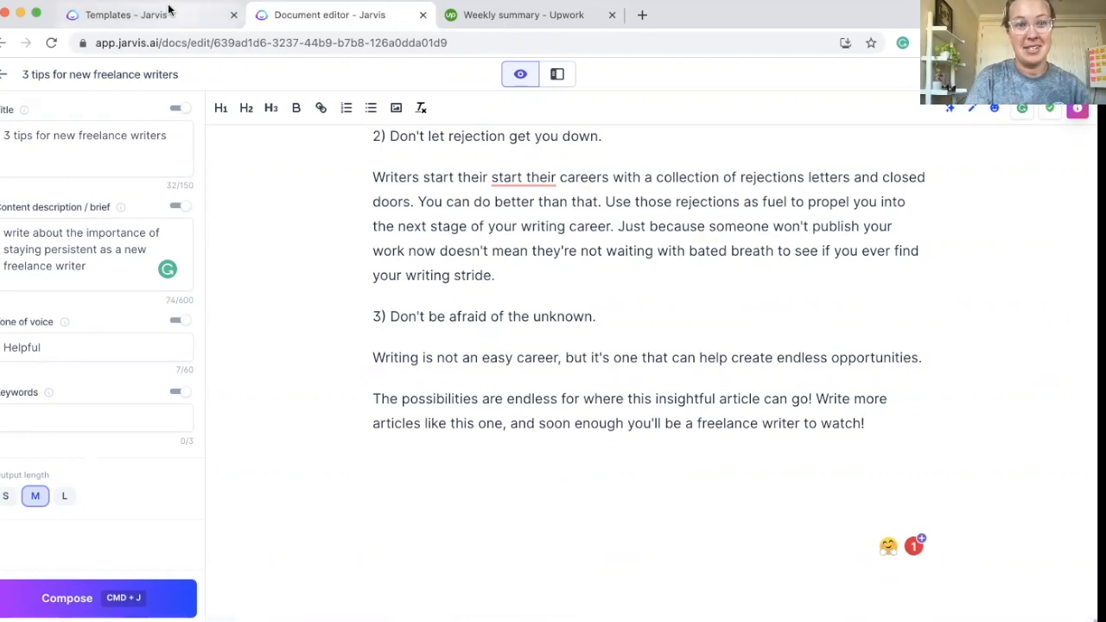
pyautogui.click(124, 14)
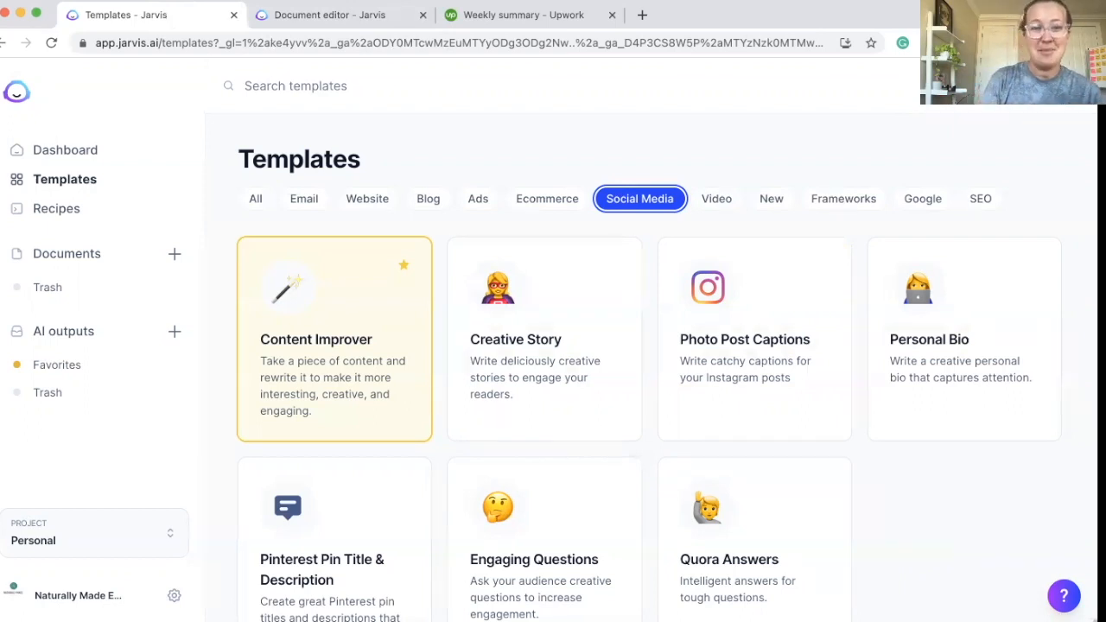
# Browse the Blog template category down to the PAS Framework template
pyautogui.click(429, 197)
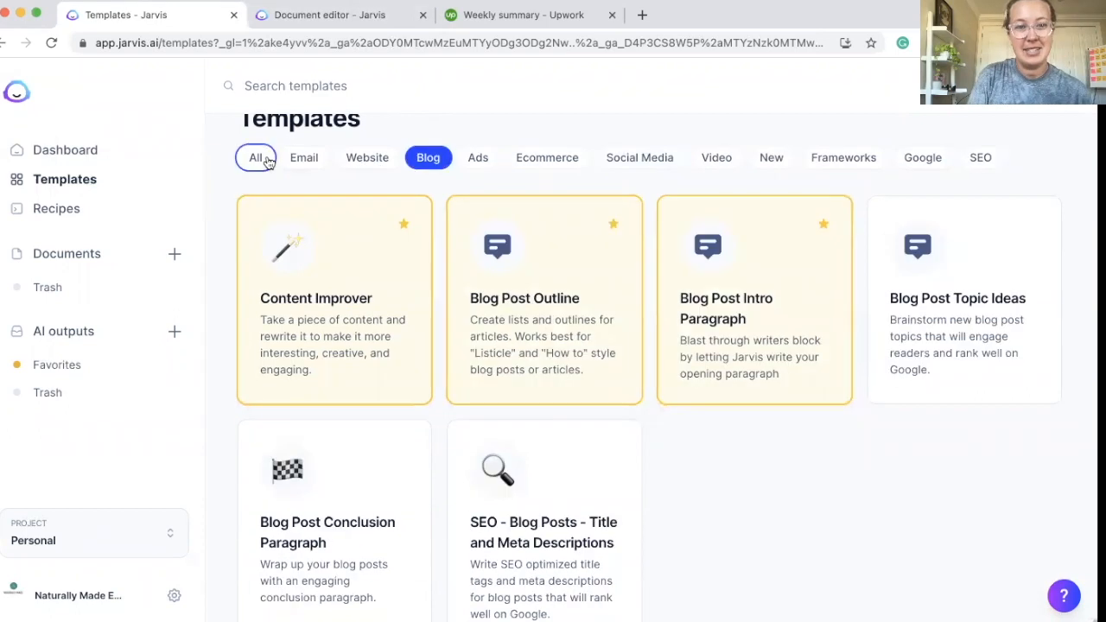
pyautogui.scroll(-3)
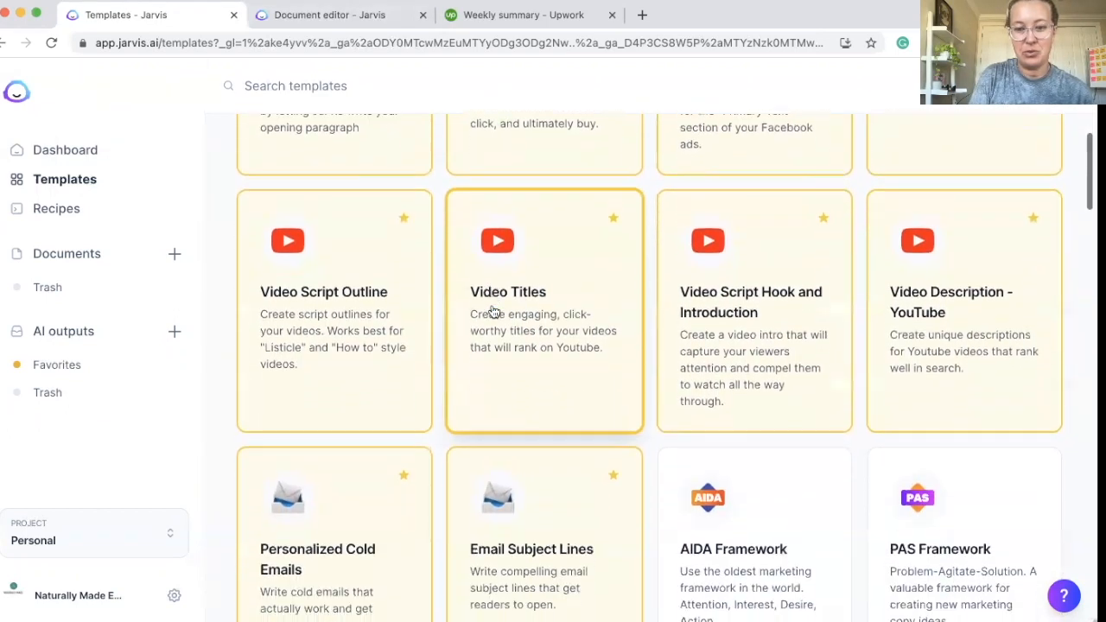
pyautogui.scroll(-3)
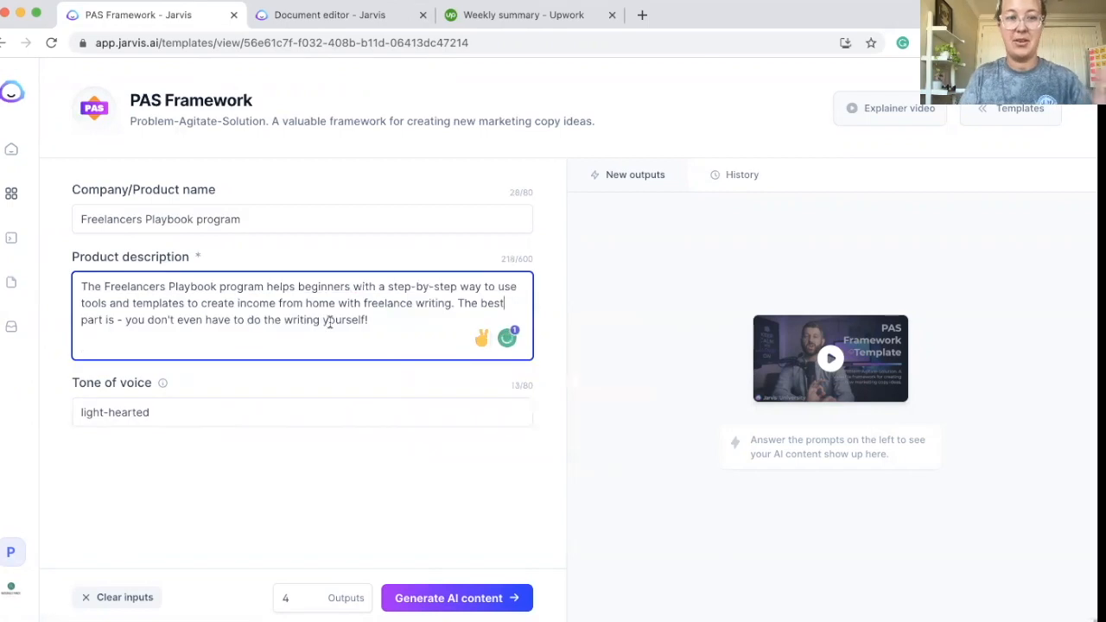
pyautogui.moveTo(423, 573)
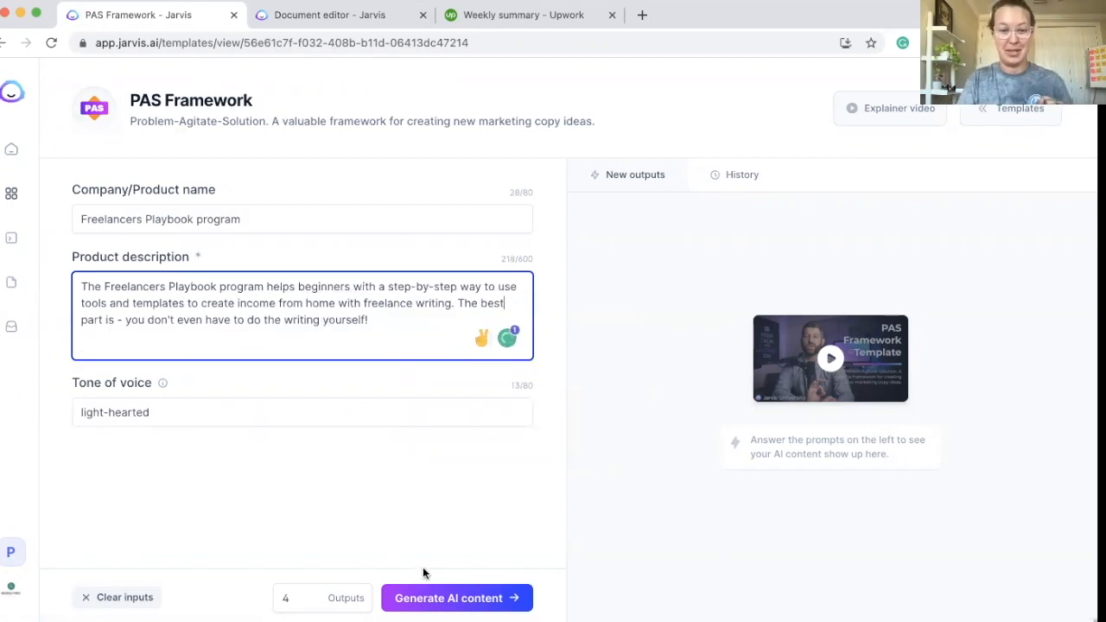
# Generate four PAS copy variations for the Freelancers Playbook program and look at the results
pyautogui.click(456, 598)
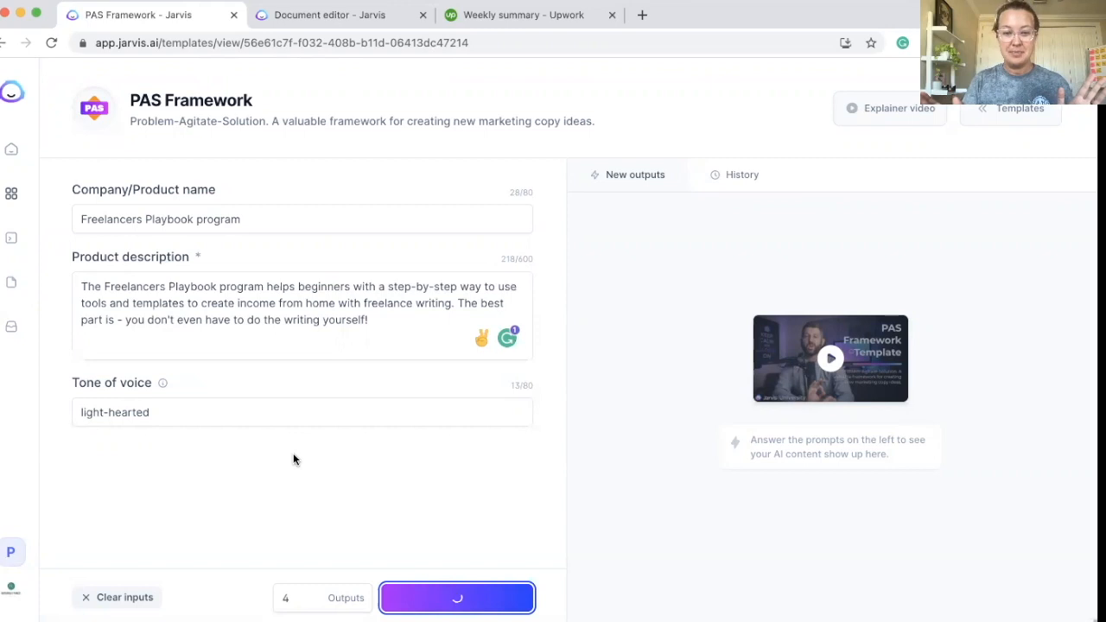
pyautogui.click(457, 598)
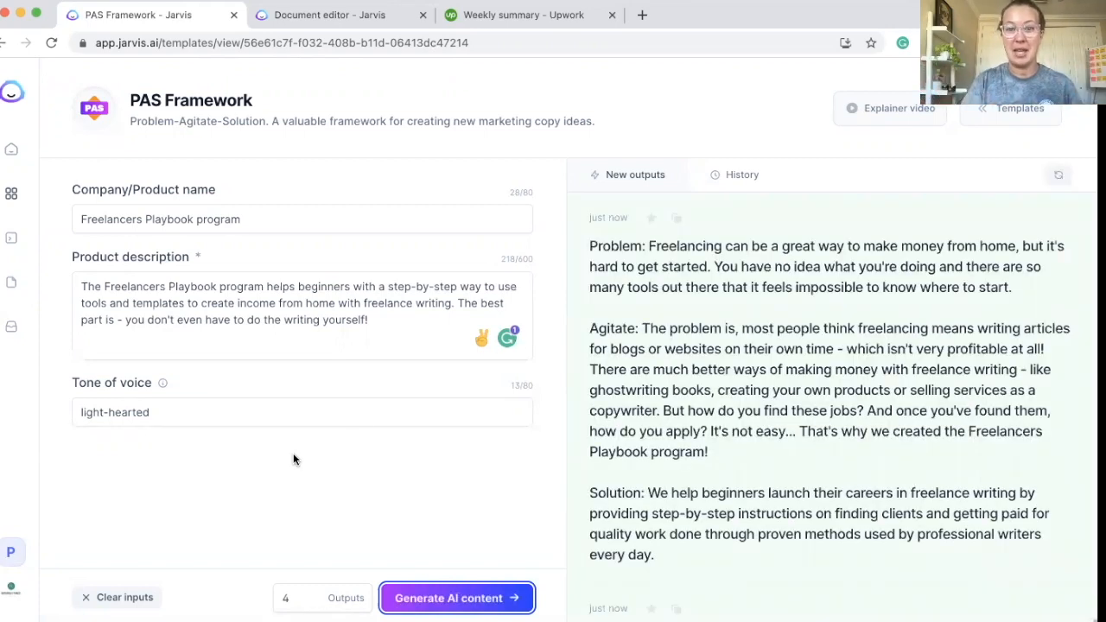
pyautogui.moveTo(748, 269)
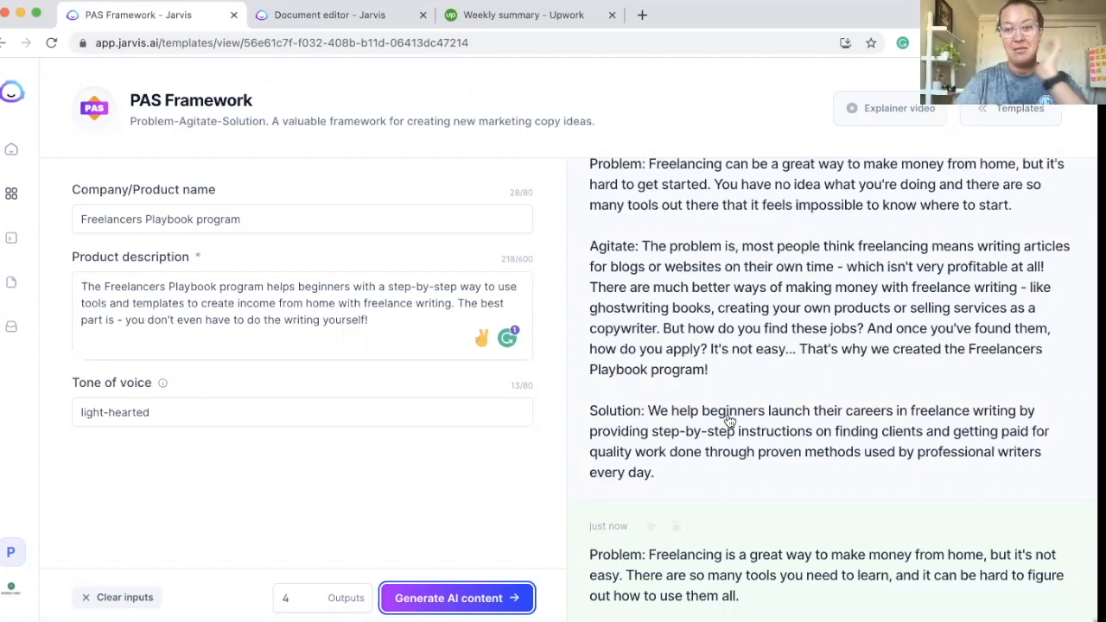
pyautogui.scroll(-3)
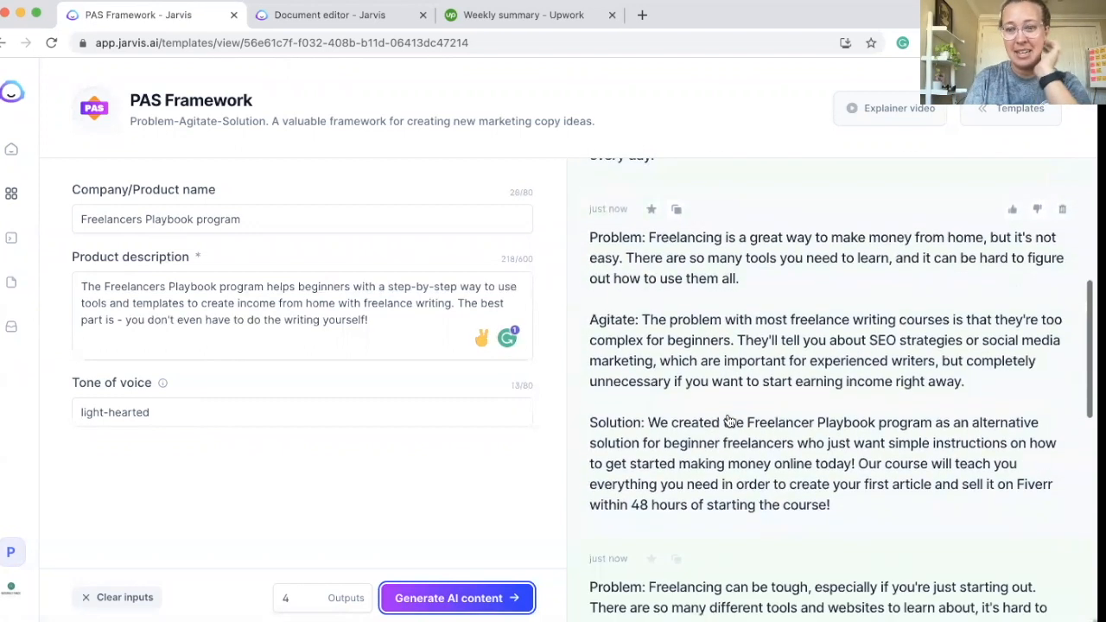
# Read the remaining PAS variations and reduce the Outputs count to 1
pyautogui.scroll(-3)
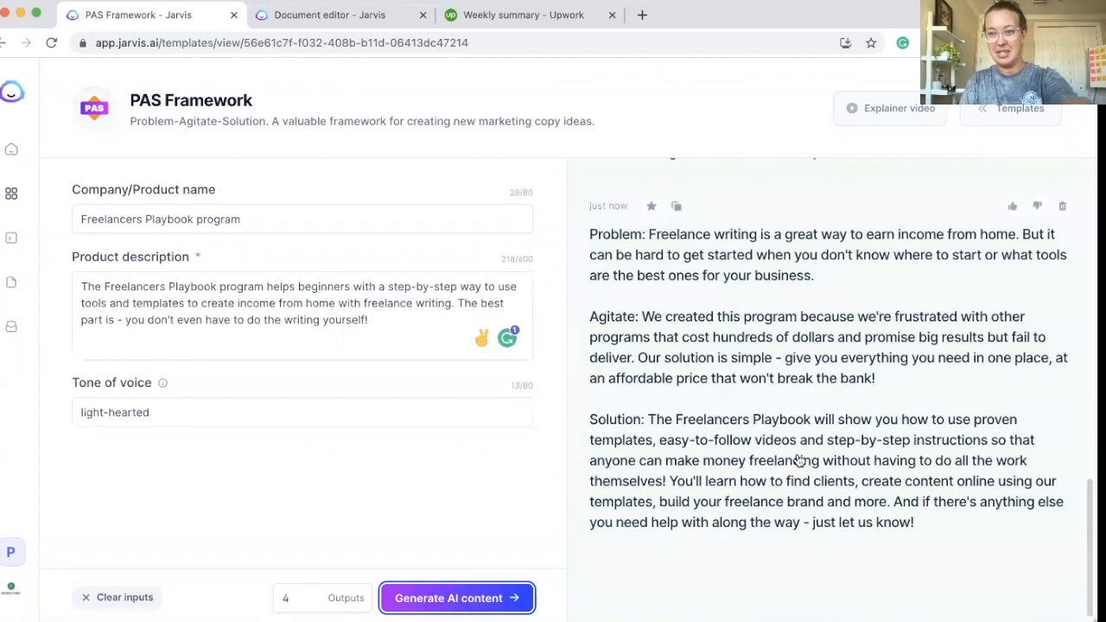
pyautogui.click(457, 598)
pyautogui.write('1')
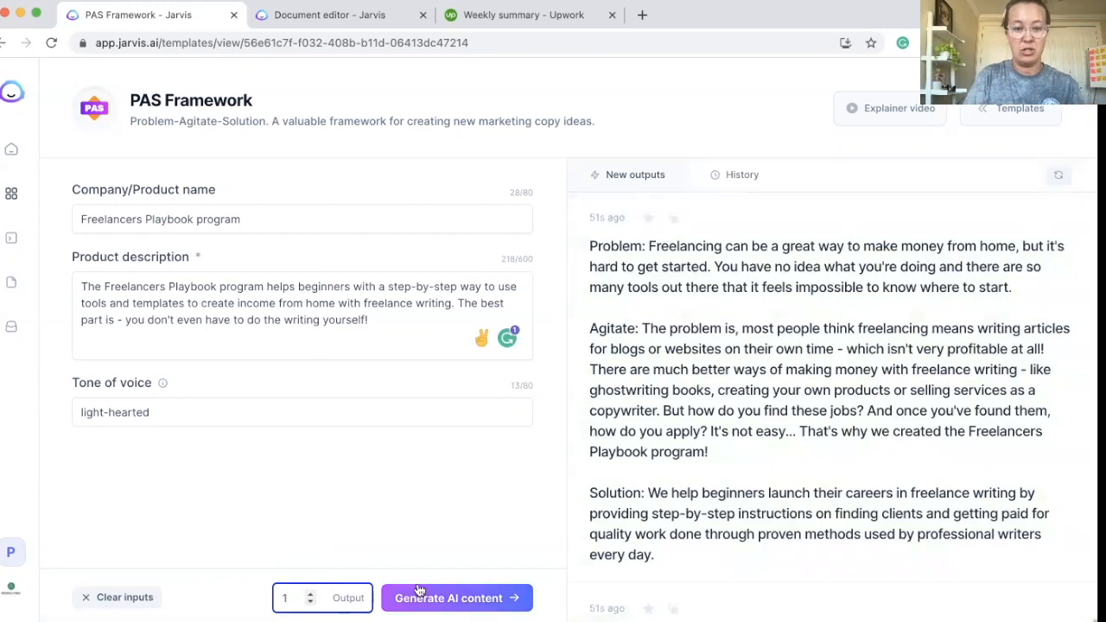
# Generate fresh single PAS copy versions for the Freelancers Playbook program, three times in a row
pyautogui.click(456, 598)
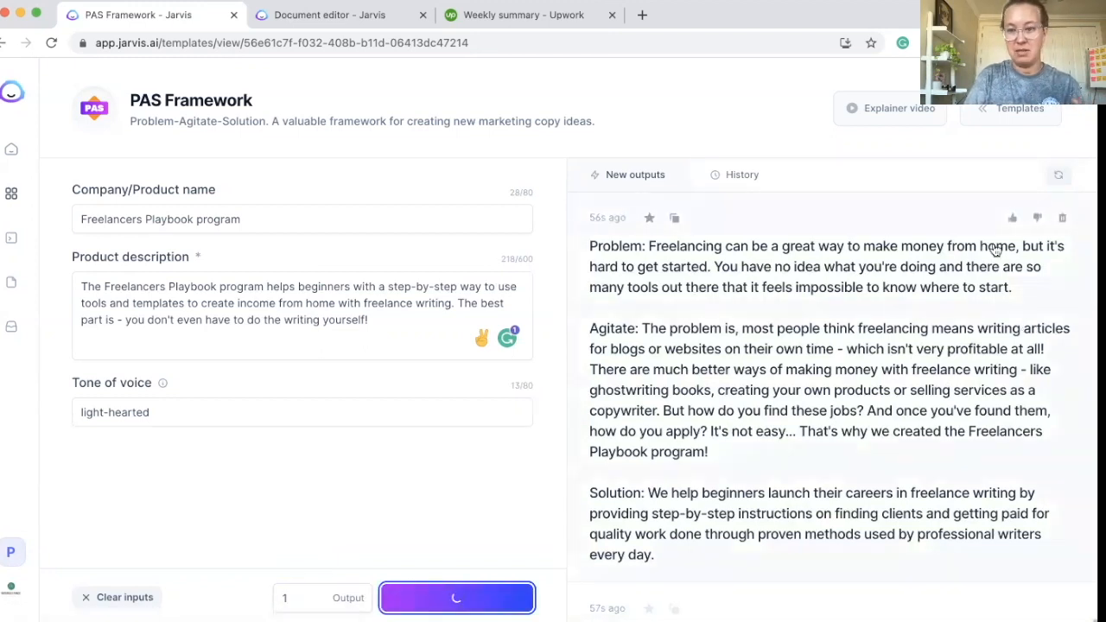
pyautogui.moveTo(873, 187)
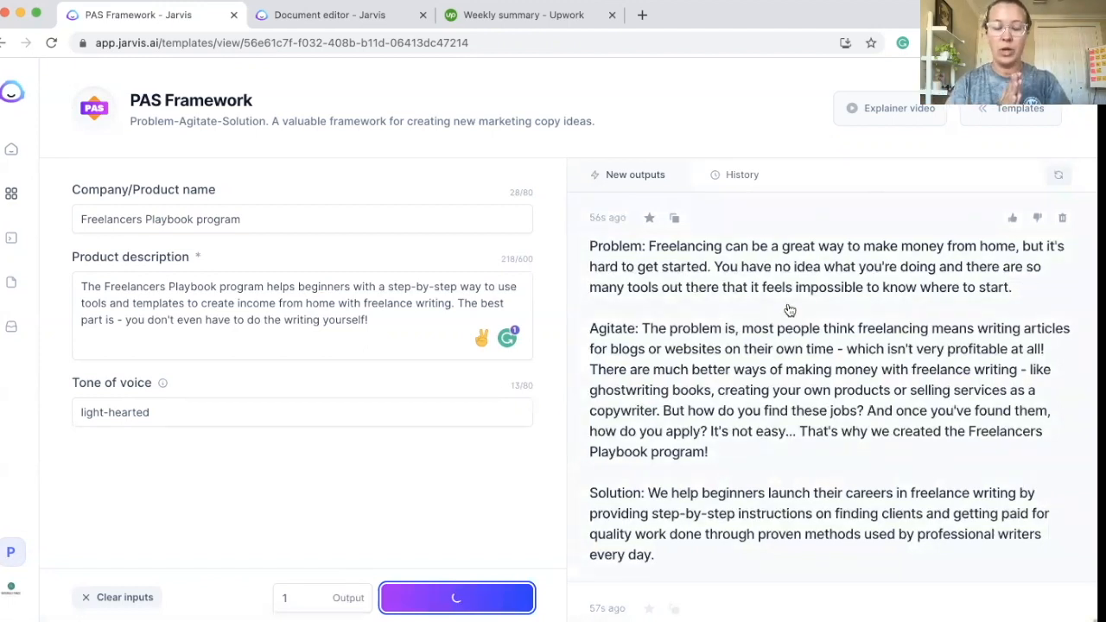
pyautogui.click(456, 598)
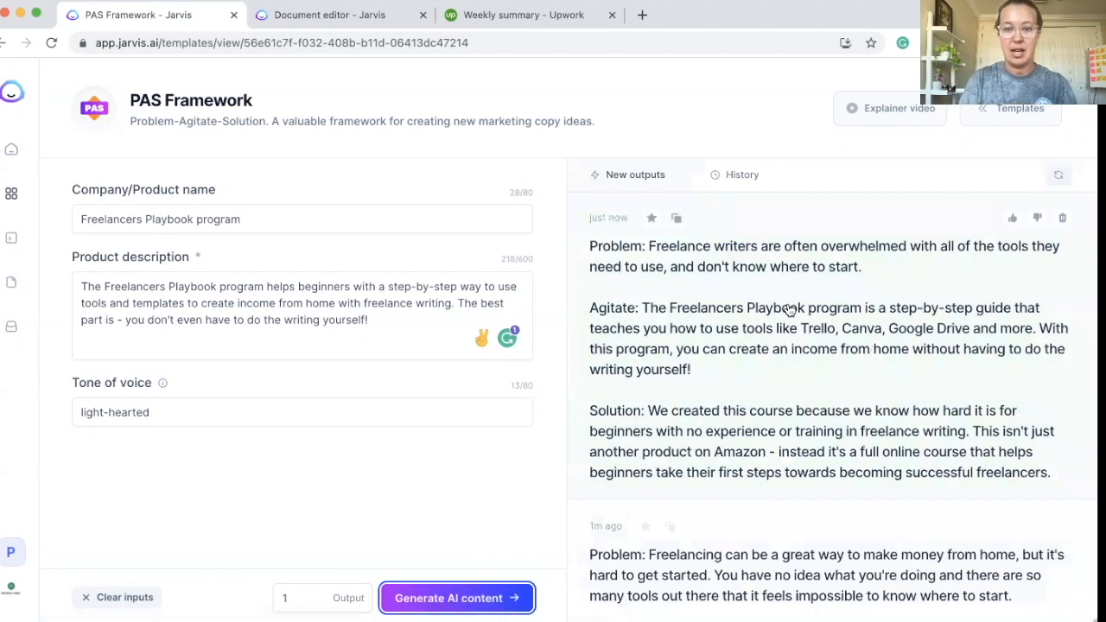
pyautogui.moveTo(860, 274)
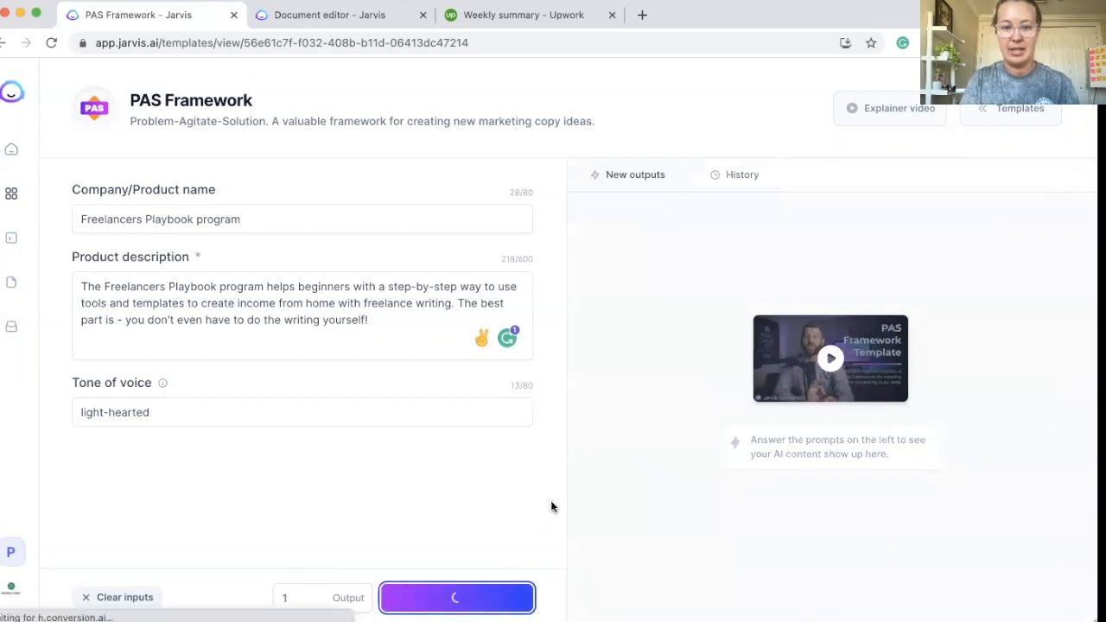
pyautogui.click(456, 598)
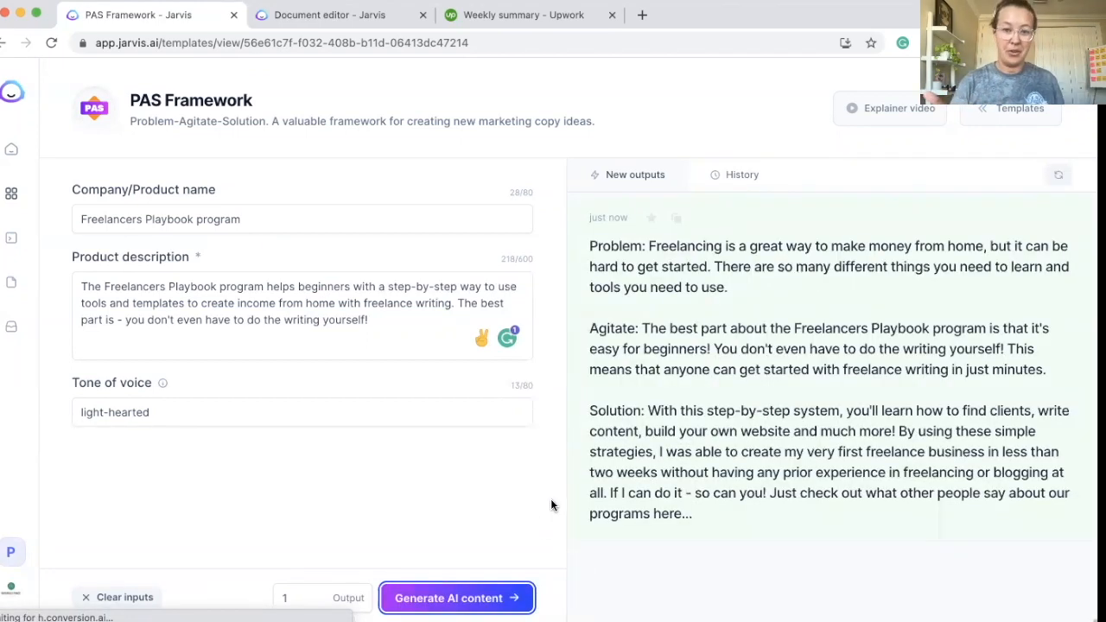